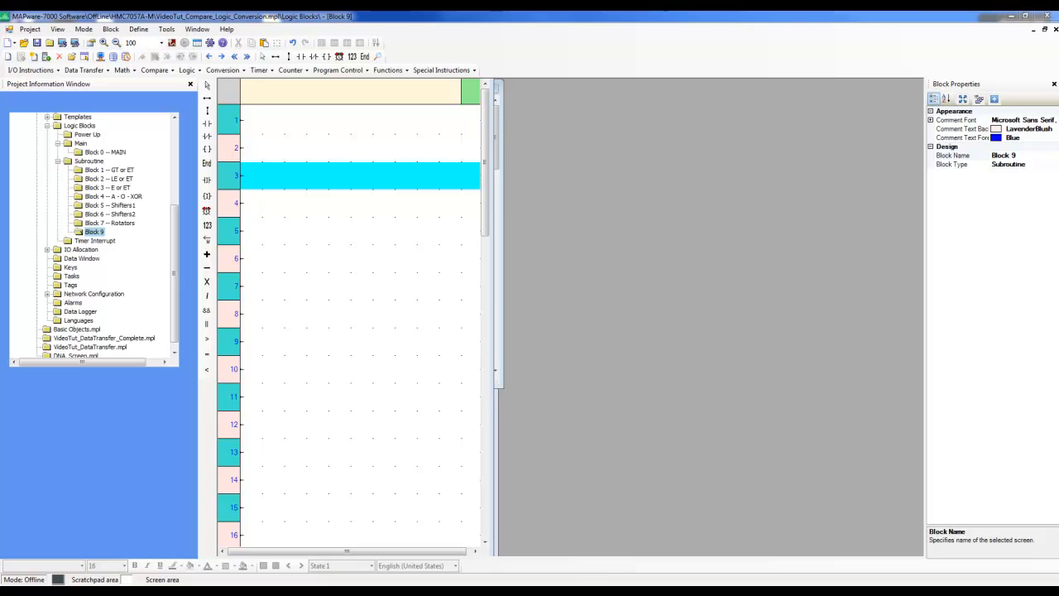
pyautogui.moveTo(701, 278)
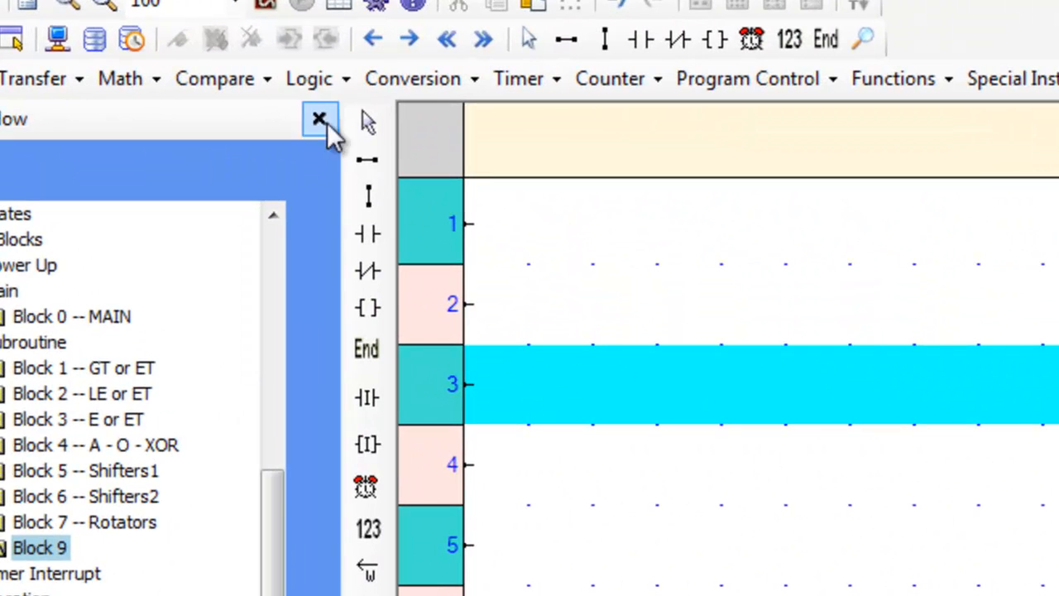
# - Place AND-W, OR-W and EXOR-W blocks on rungs 1-3, each combining D00000 and D00002 into D00004
pyautogui.click(311, 77)
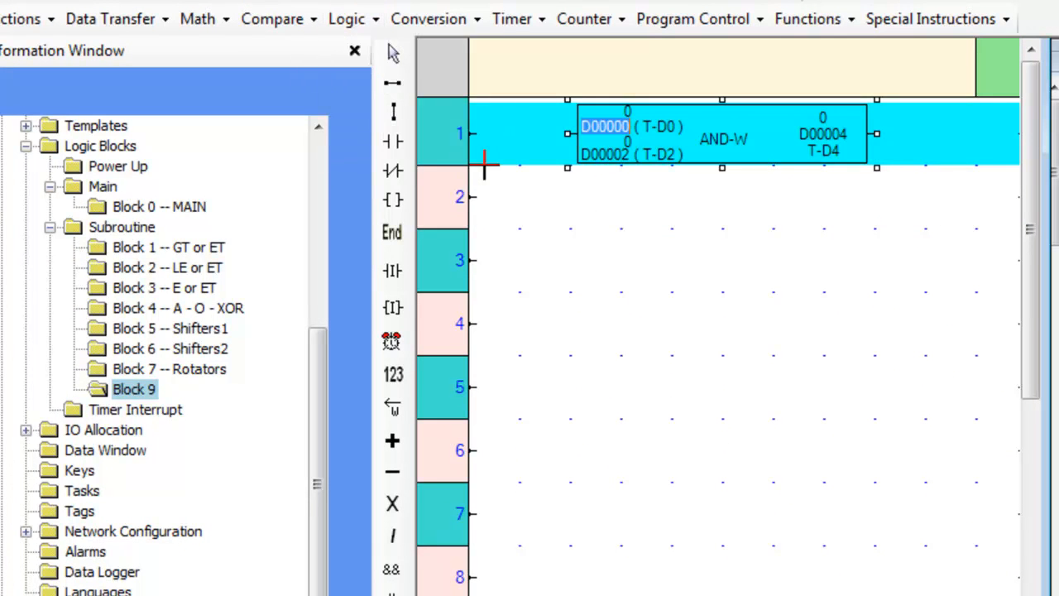
pyautogui.click(348, 19)
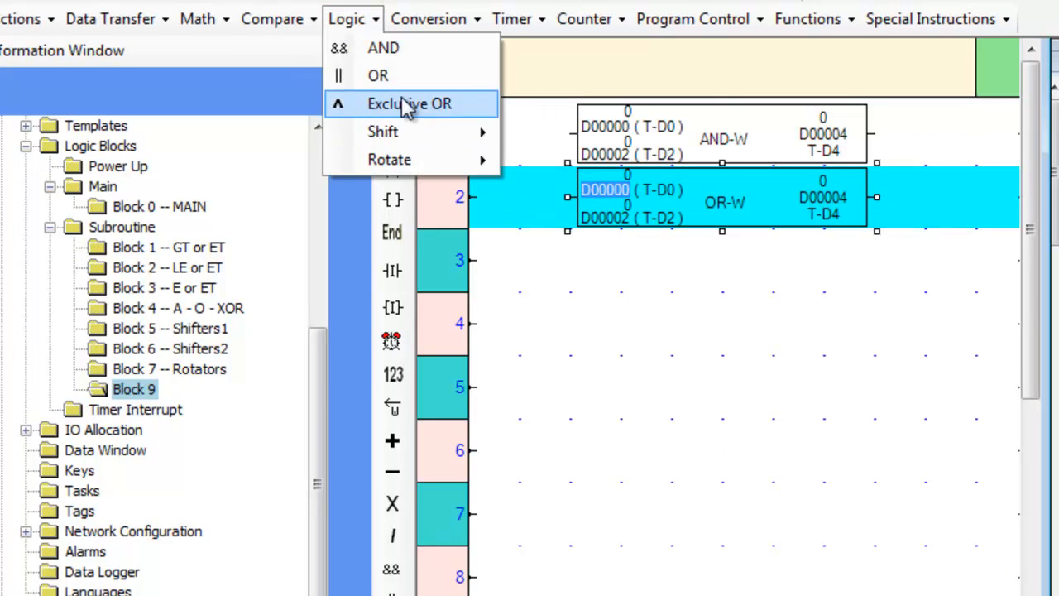
pyautogui.click(410, 102)
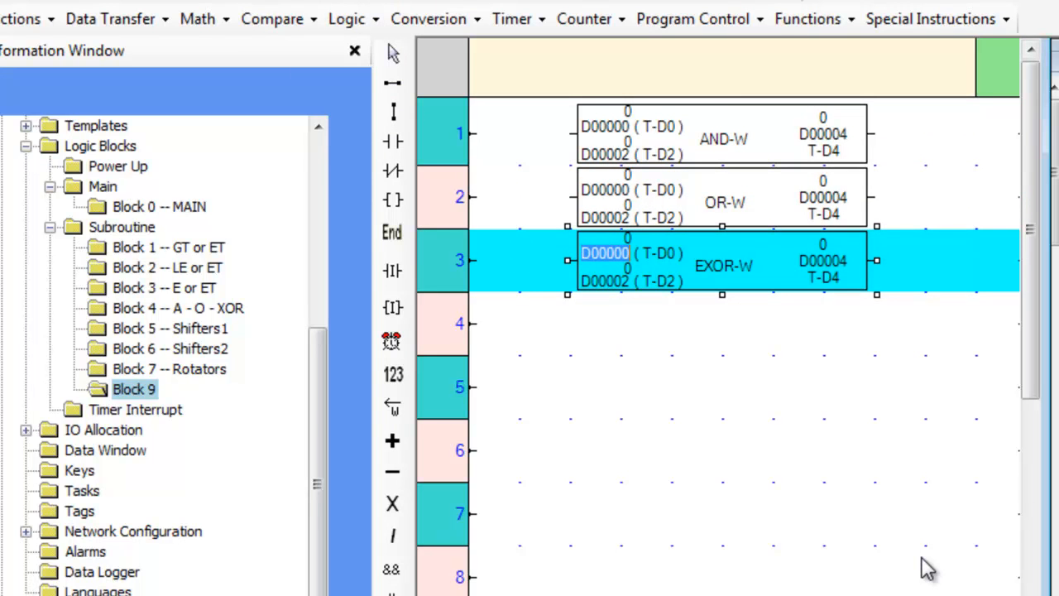
pyautogui.moveTo(875, 550)
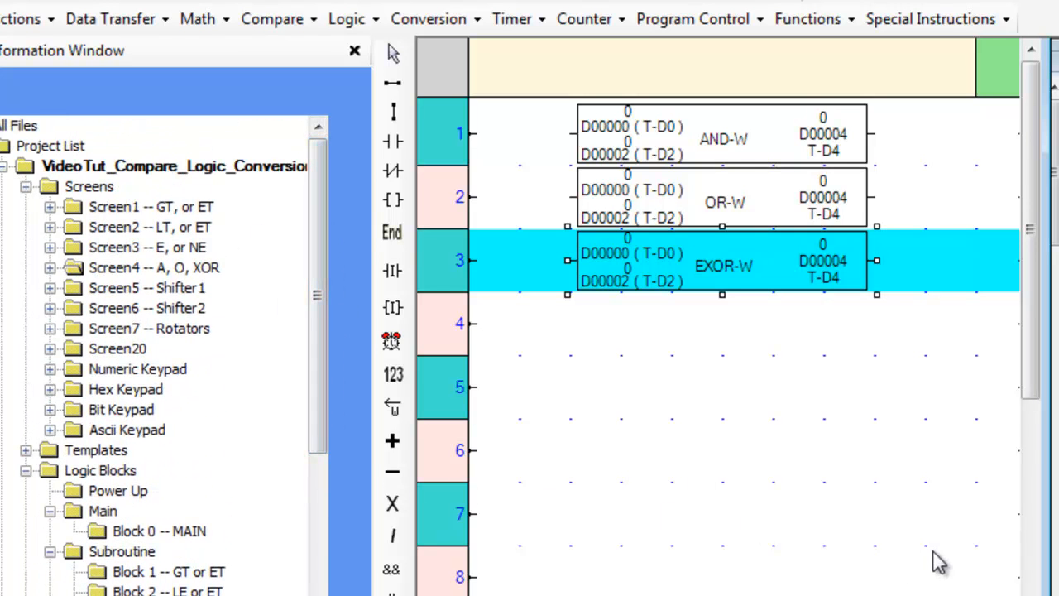
# - Bring up Screen4 -- A, O, XOR from the Project Information Window
pyautogui.doubleClick(154, 268)
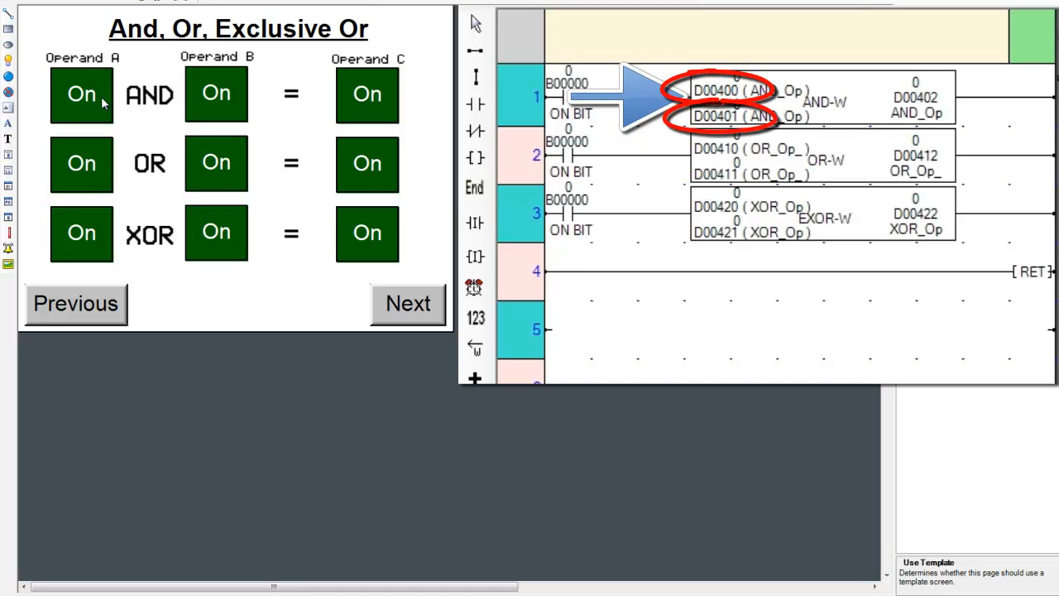
pyautogui.click(82, 92)
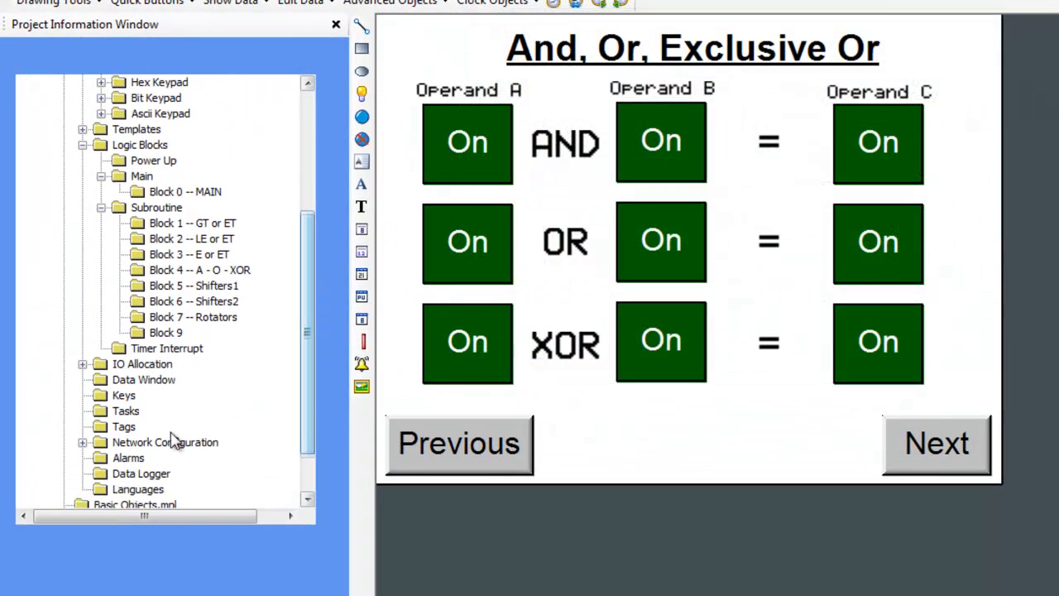
# - Start a new tag as a Coil or Bit addressed Register, coil D00000_00 at bit 0
pyautogui.click(123, 427)
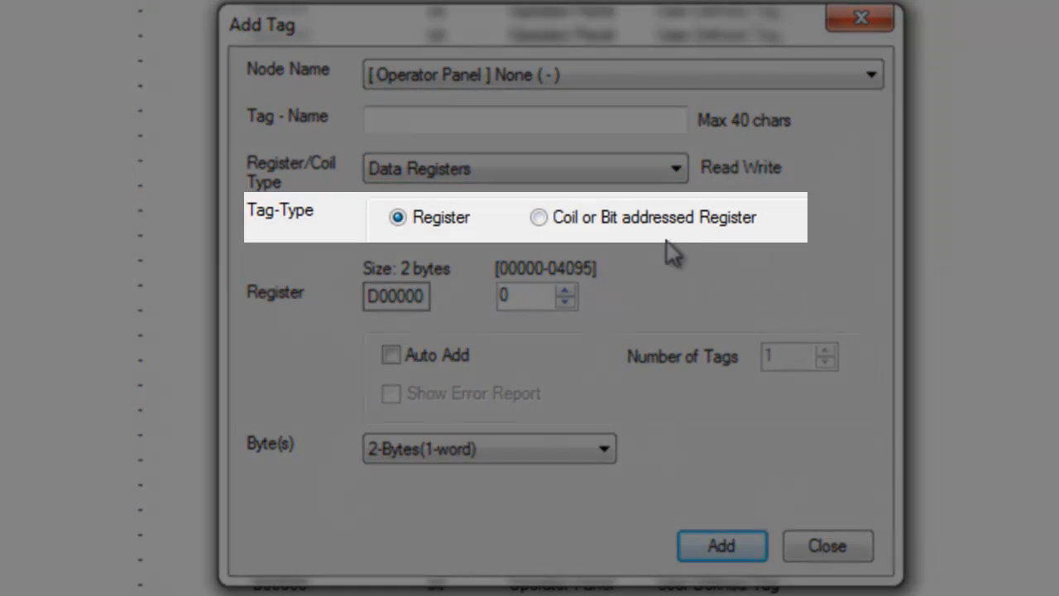
pyautogui.moveTo(91, 228)
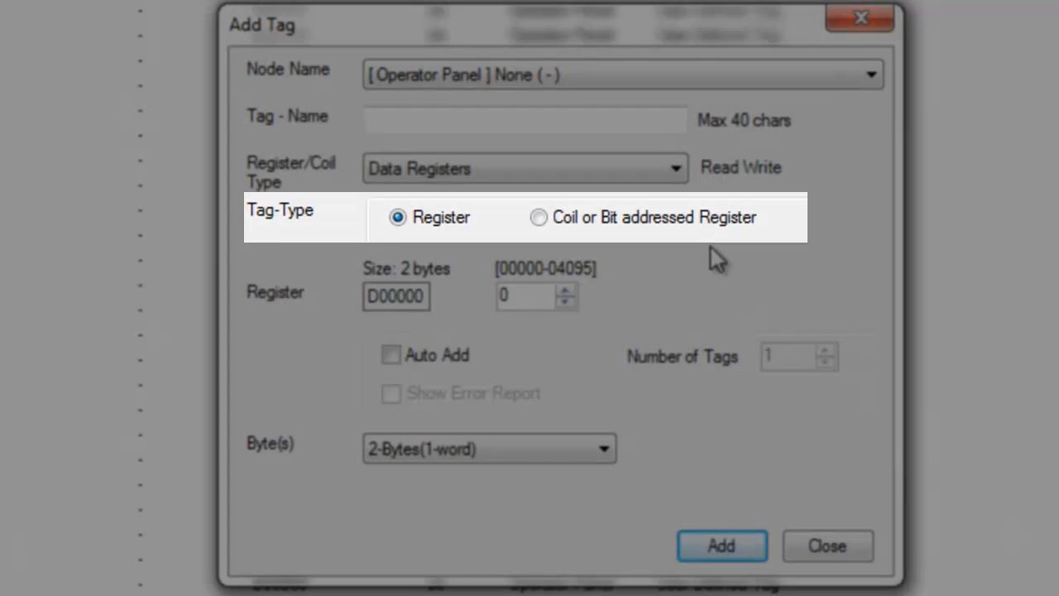
pyautogui.click(540, 217)
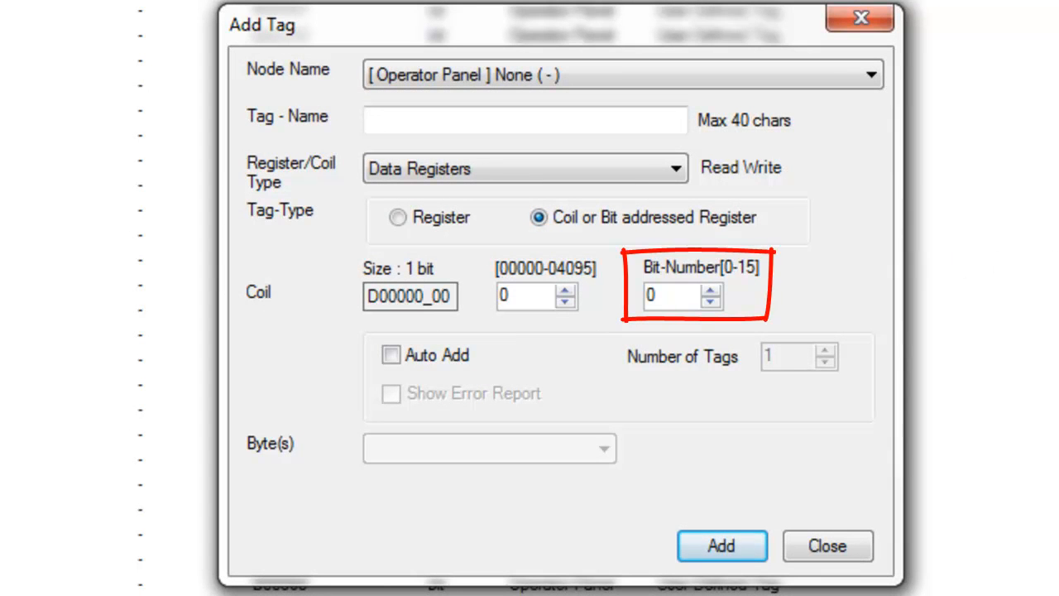
pyautogui.moveTo(726, 183)
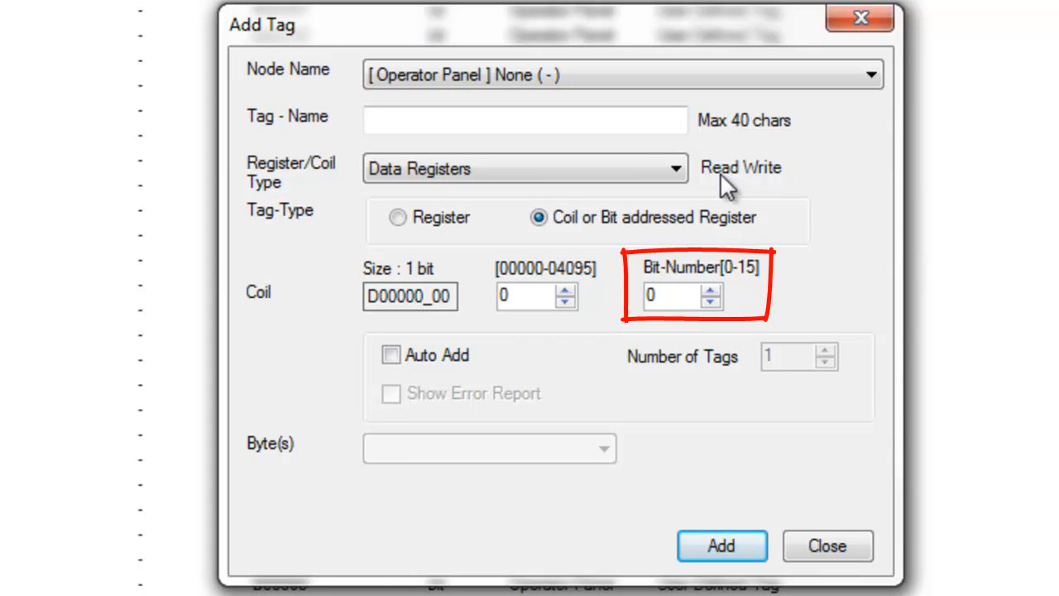
pyautogui.moveTo(873, 212)
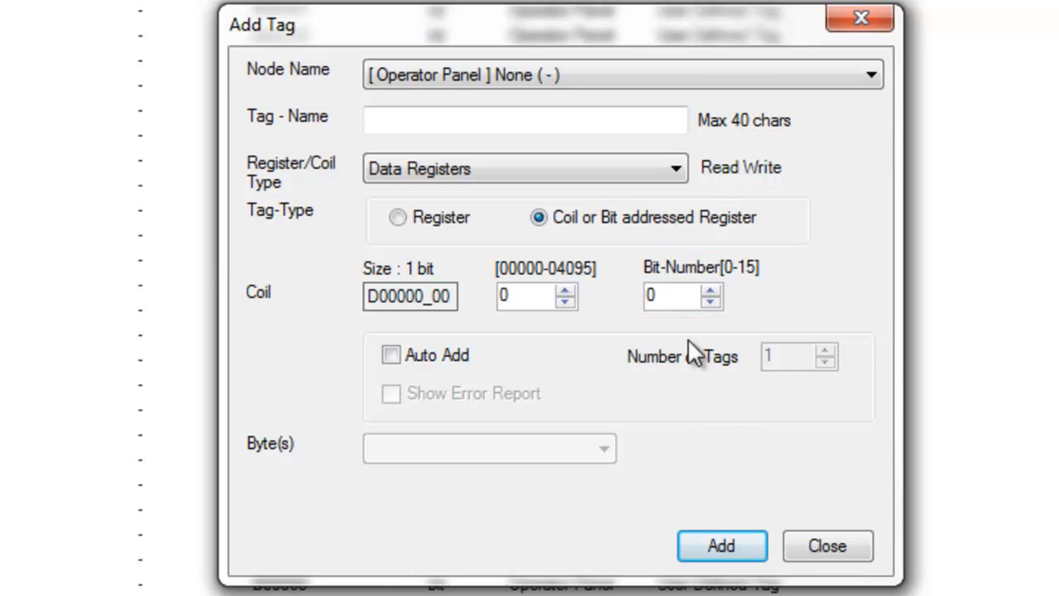
pyautogui.moveTo(897, 311)
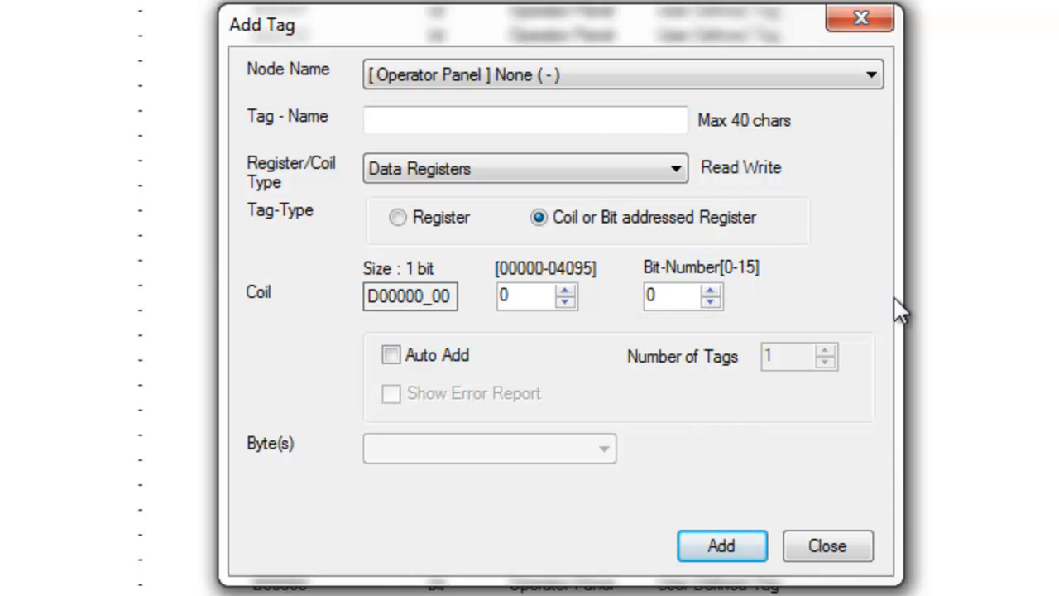
pyautogui.moveTo(864, 314)
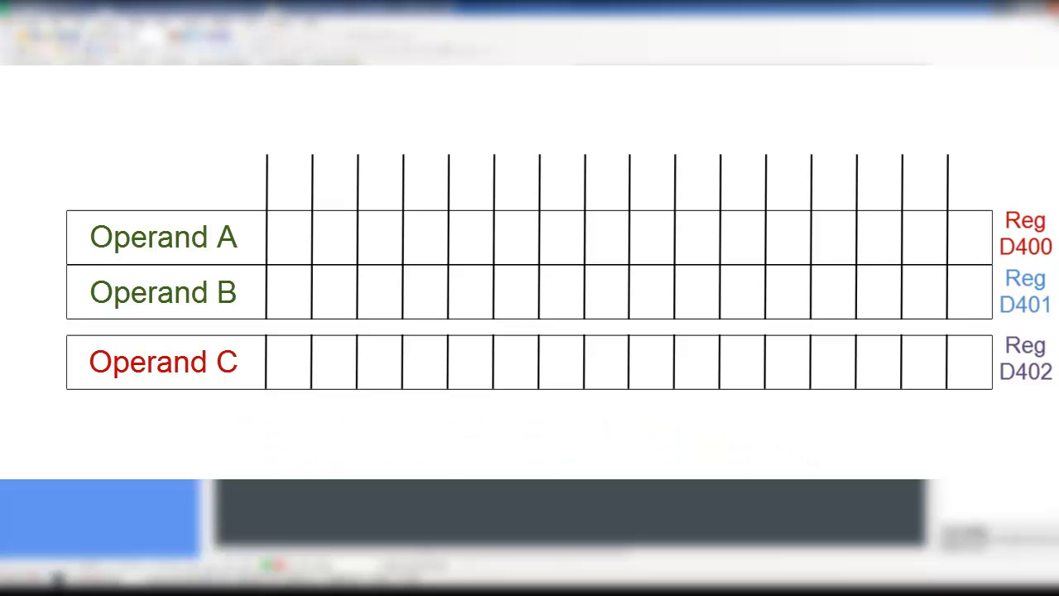
# - Select the AND row's Operand A button showing tag AND_Bit0_A at D00400_00
pyautogui.moveTo(262, 207); pyautogui.dragTo(984, 262)
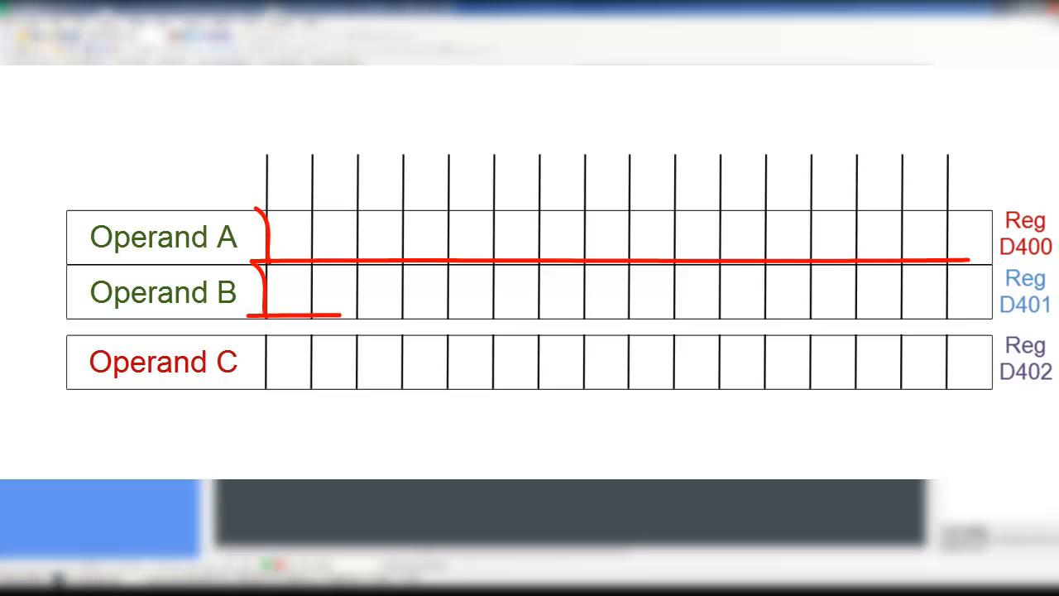
pyautogui.moveTo(264, 261); pyautogui.dragTo(976, 364)
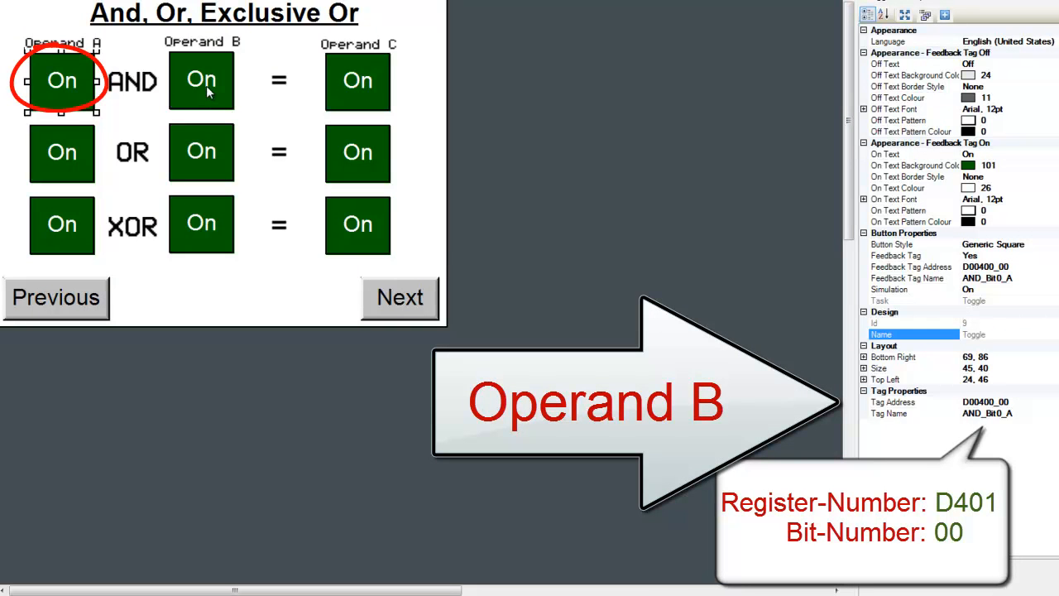
# - Check Operand B uses AND_Bit0_B at D00401_00, then select Operand C on D402 bit 00
pyautogui.click(202, 79)
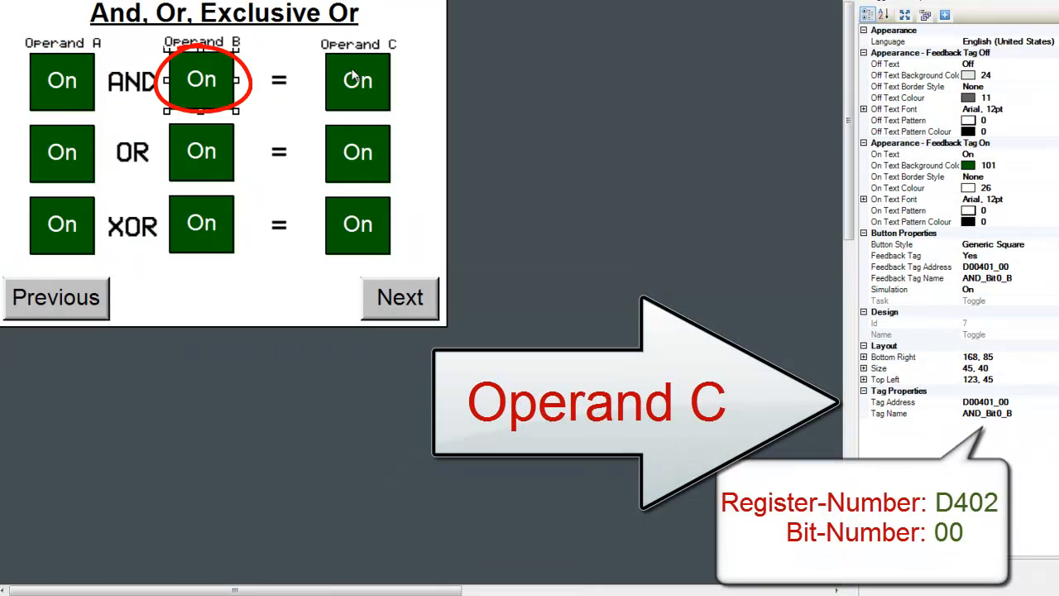
pyautogui.click(357, 80)
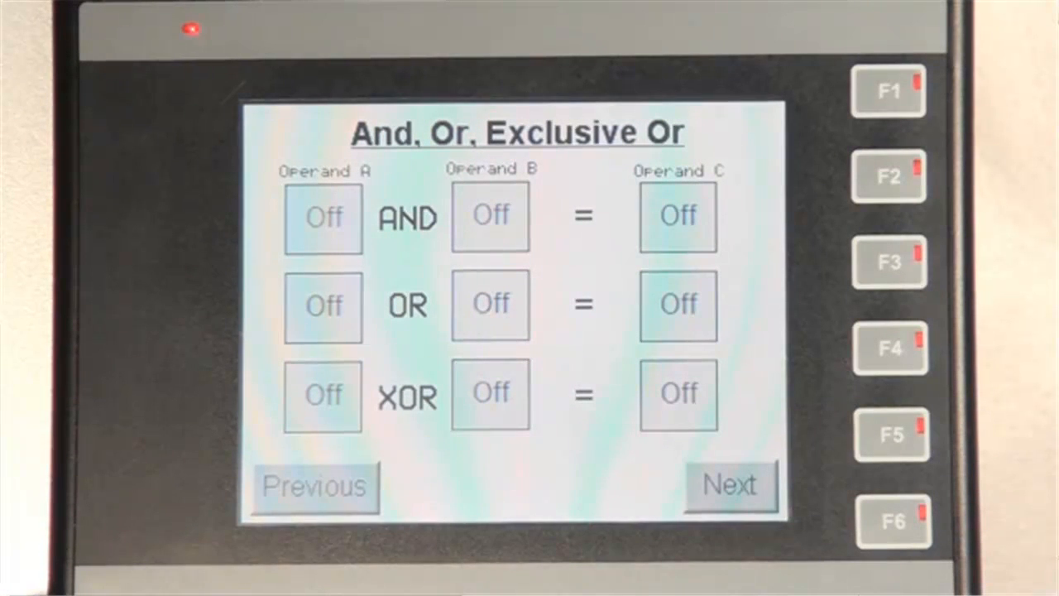
# - Switch on Operands A and B in the AND row, then in the OR row, watching result C
pyautogui.click(322, 217)
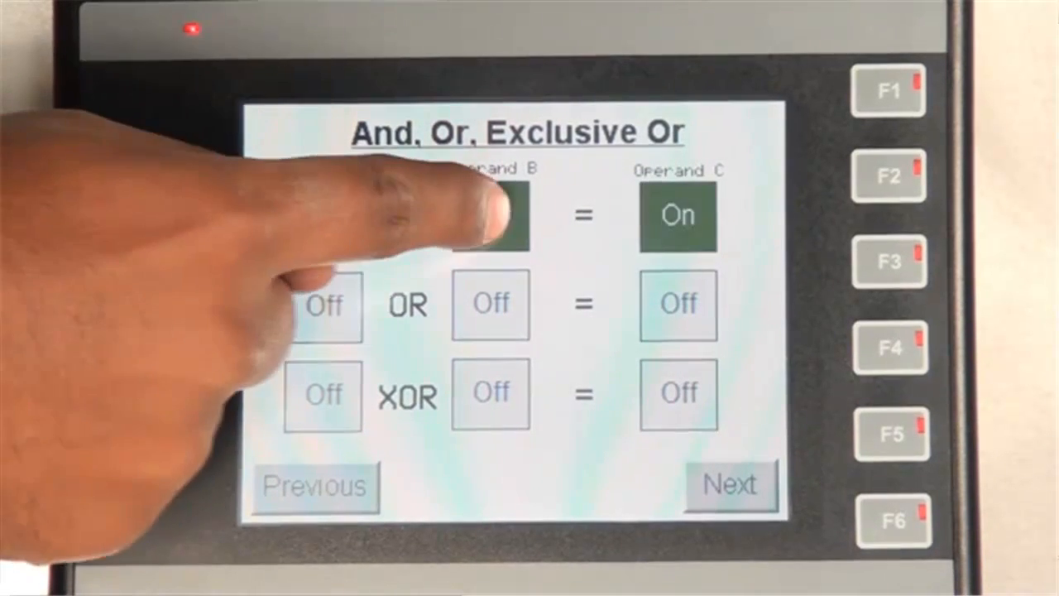
pyautogui.click(490, 215)
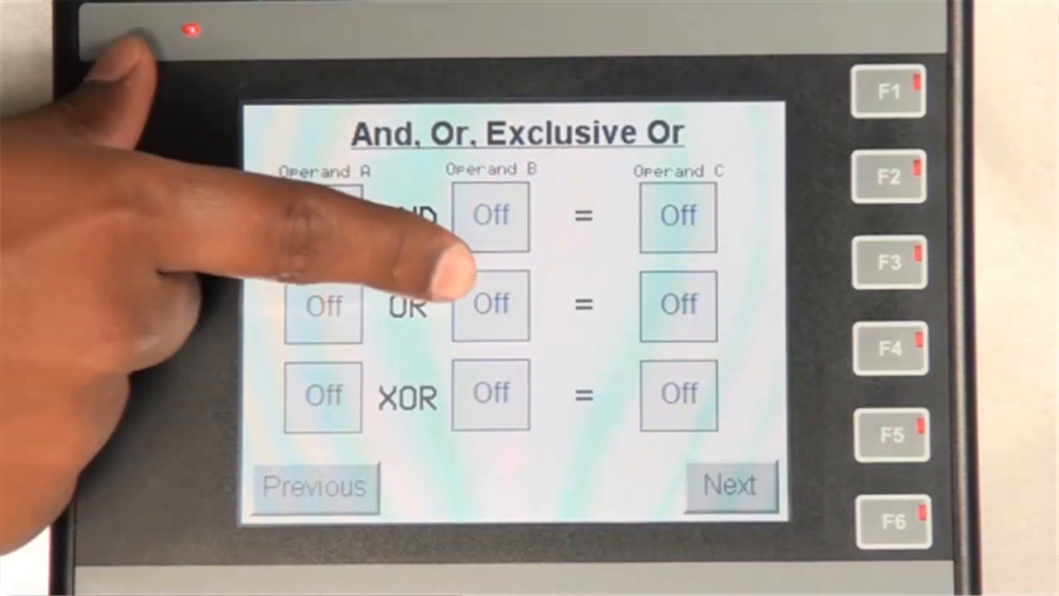
pyautogui.click(323, 304)
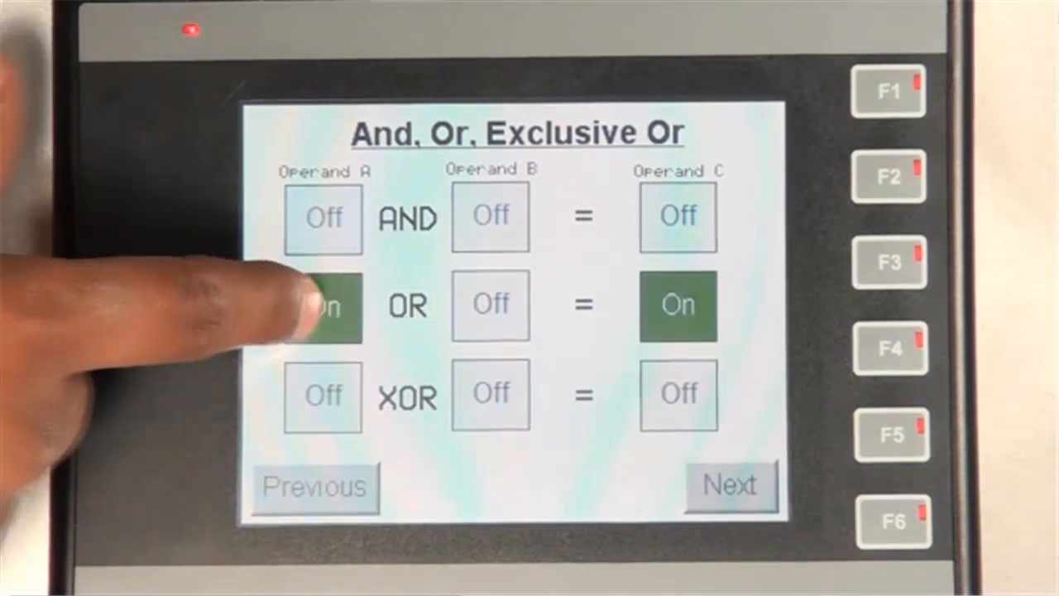
pyautogui.click(489, 304)
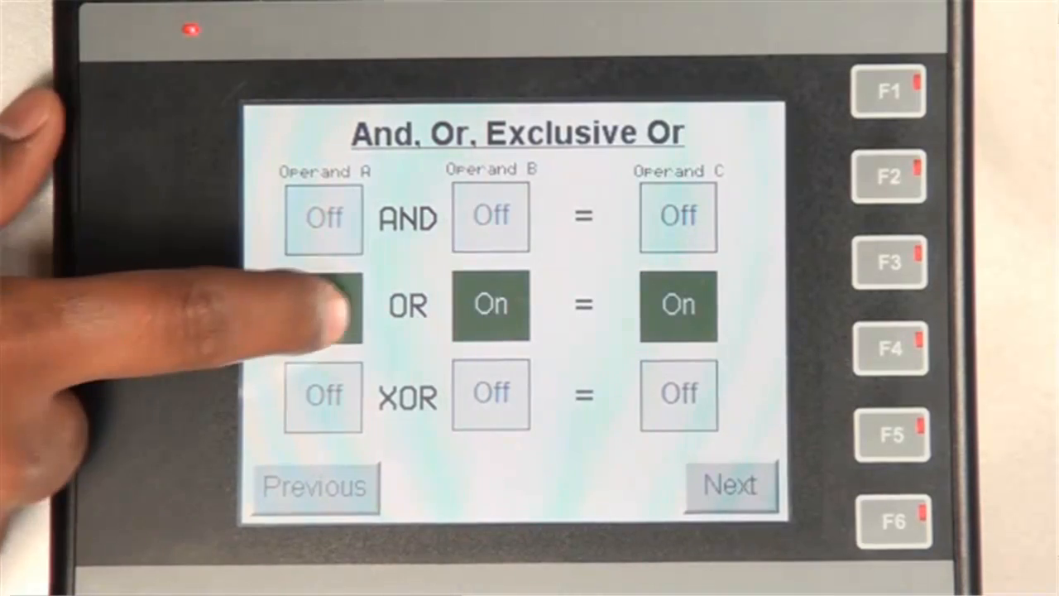